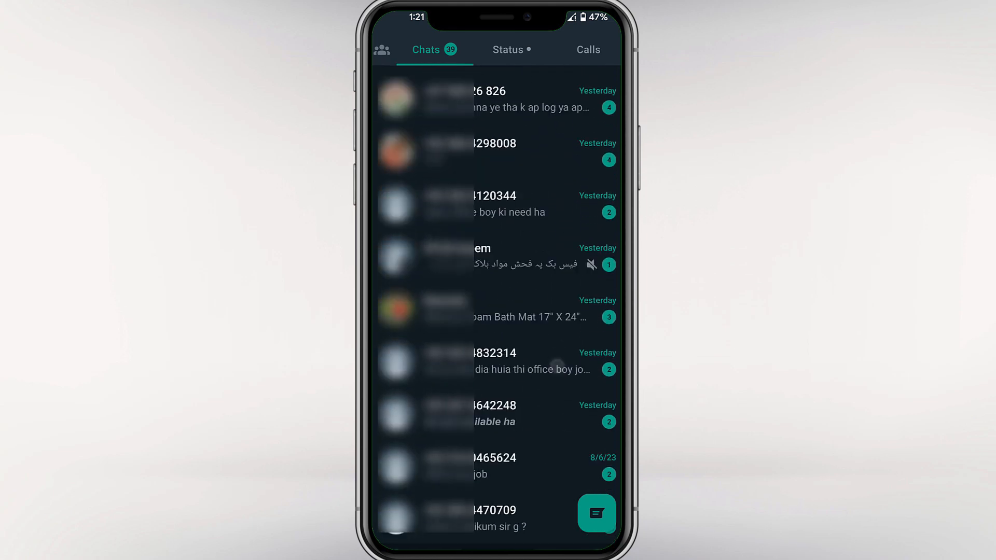
Scroll down through the synced chat list while WhatsApp Web finishes loading.
scroll("down", 3)
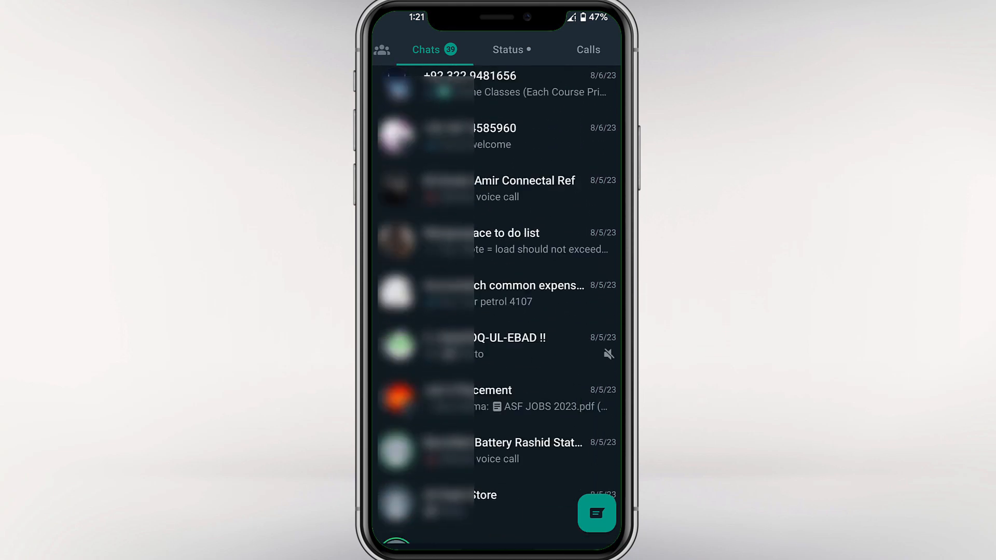
scroll("down", 3)
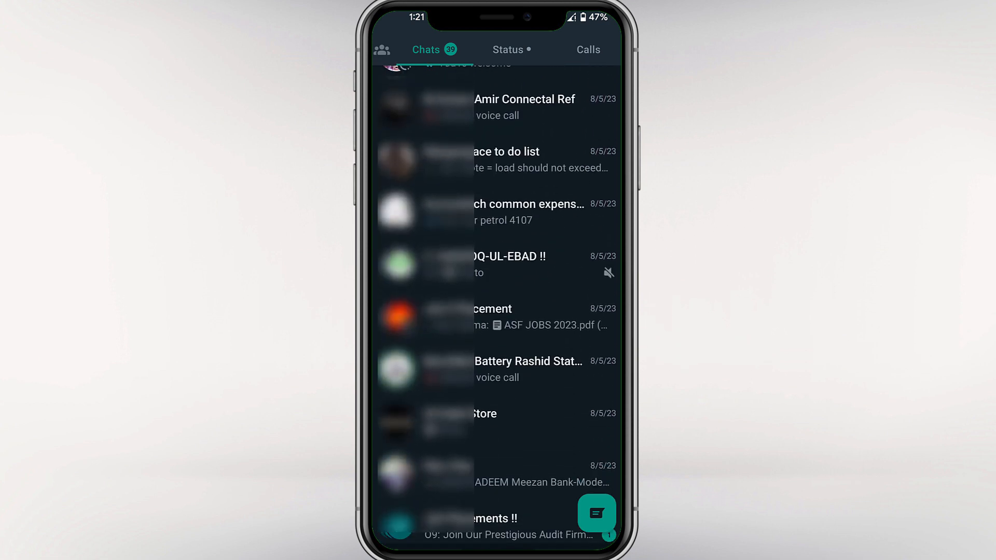
scroll("down", 3)
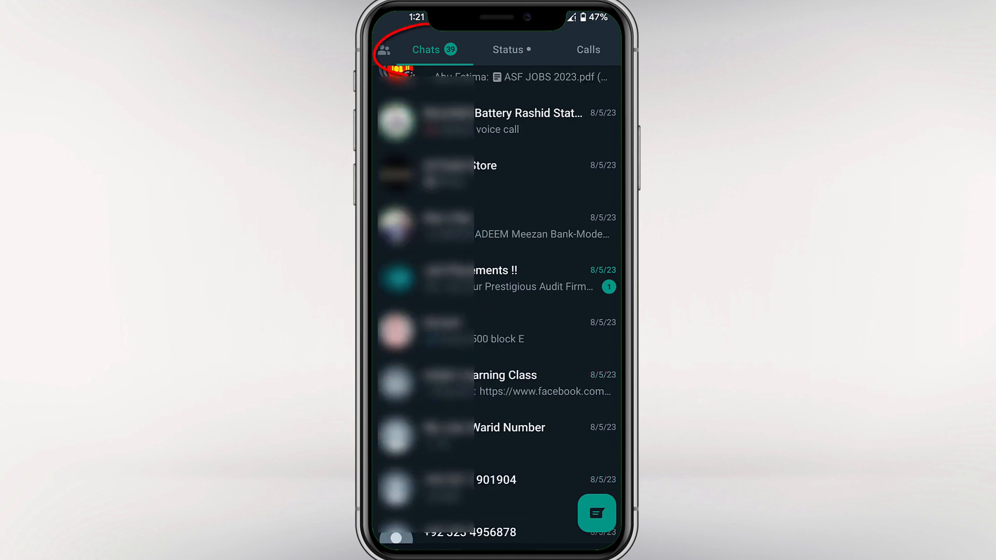
scroll("down", 3)
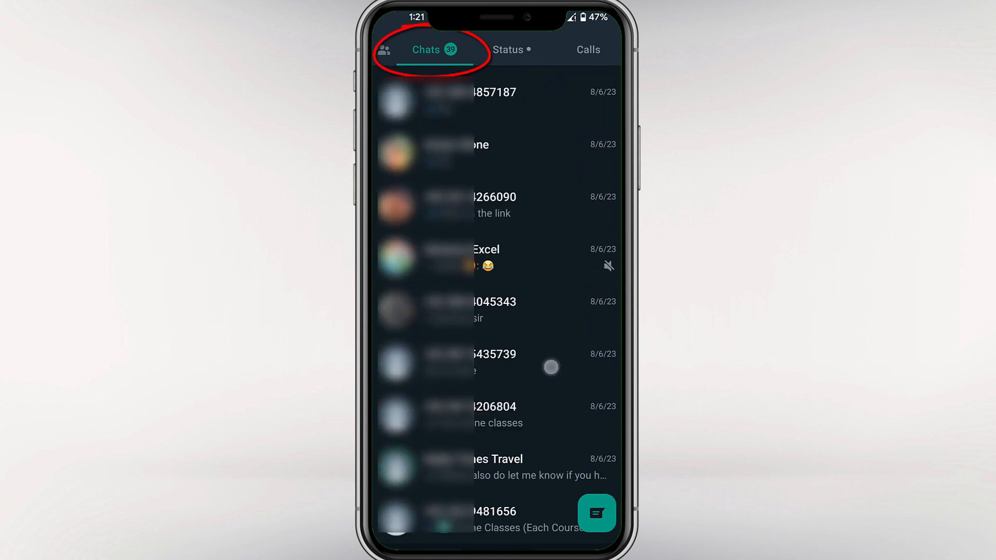
scroll("down", 3)
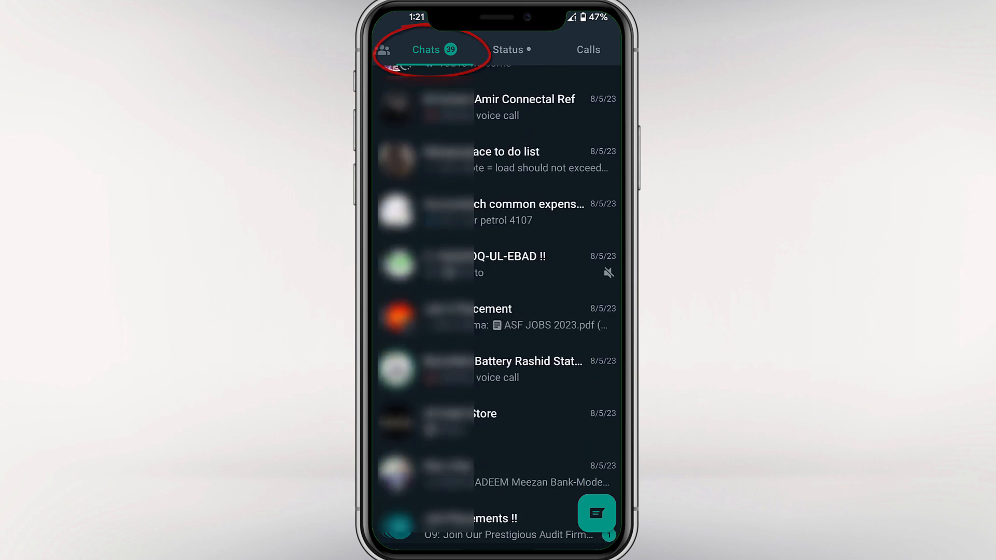
scroll("down", 3)
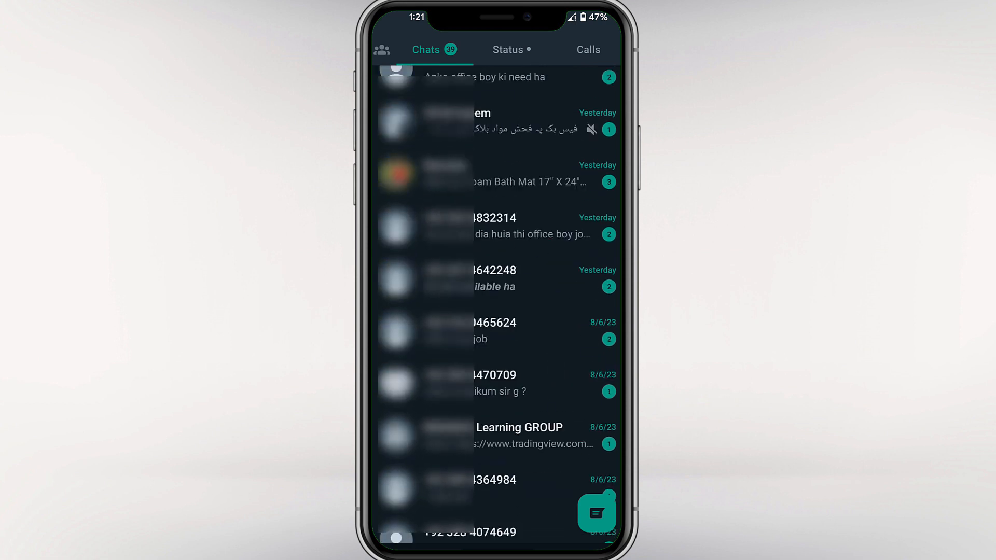
scroll("down", 3)
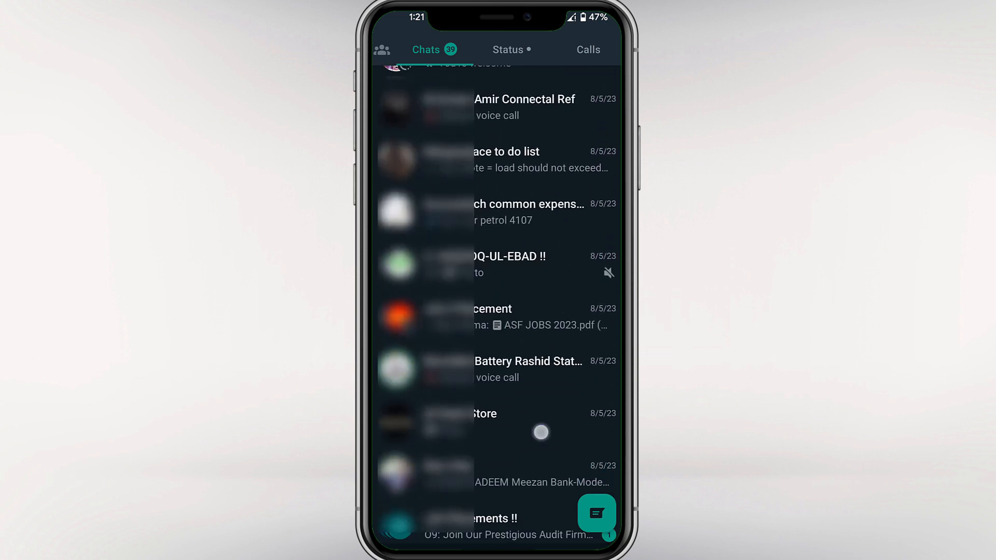
scroll("down", 3)
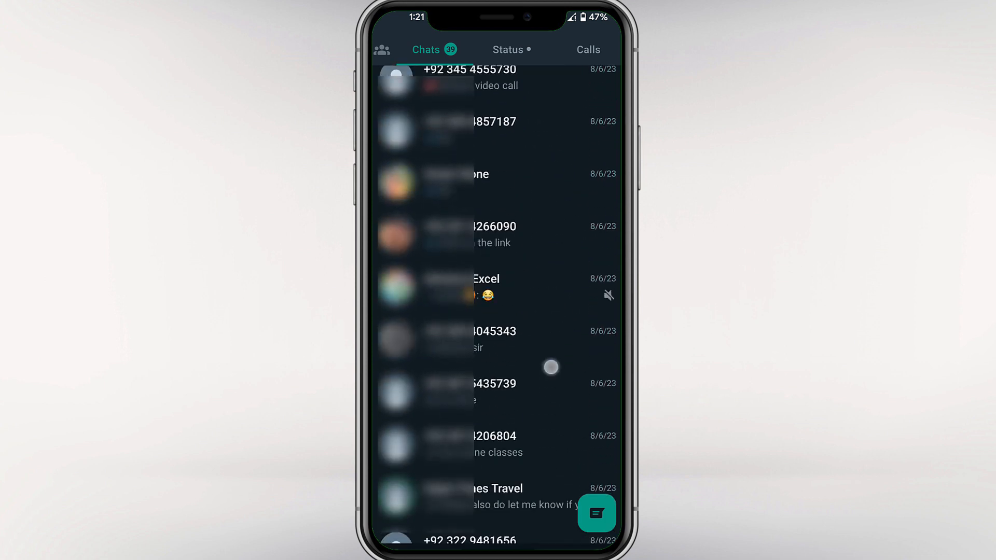
scroll("down", 3)
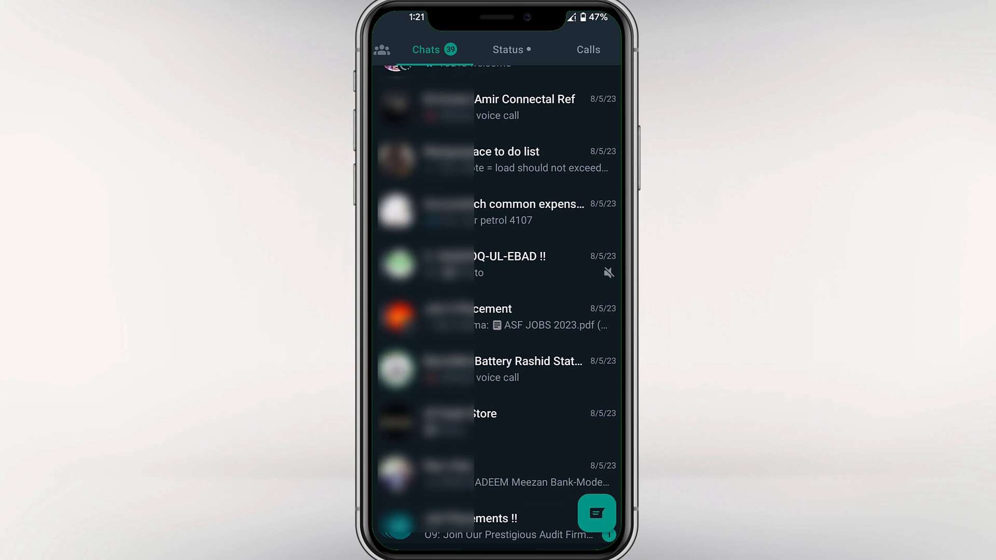
scroll("down", 3)
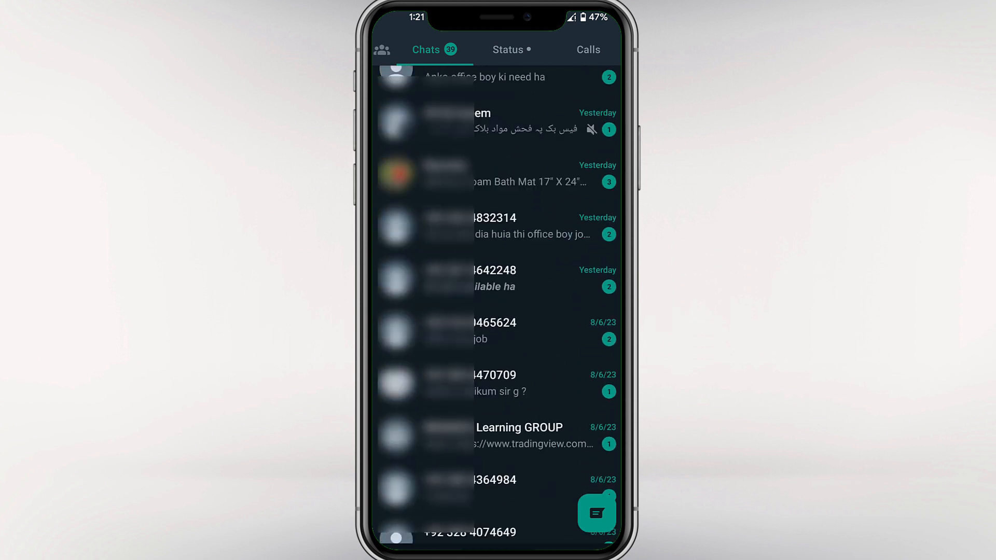
scroll("down", 3)
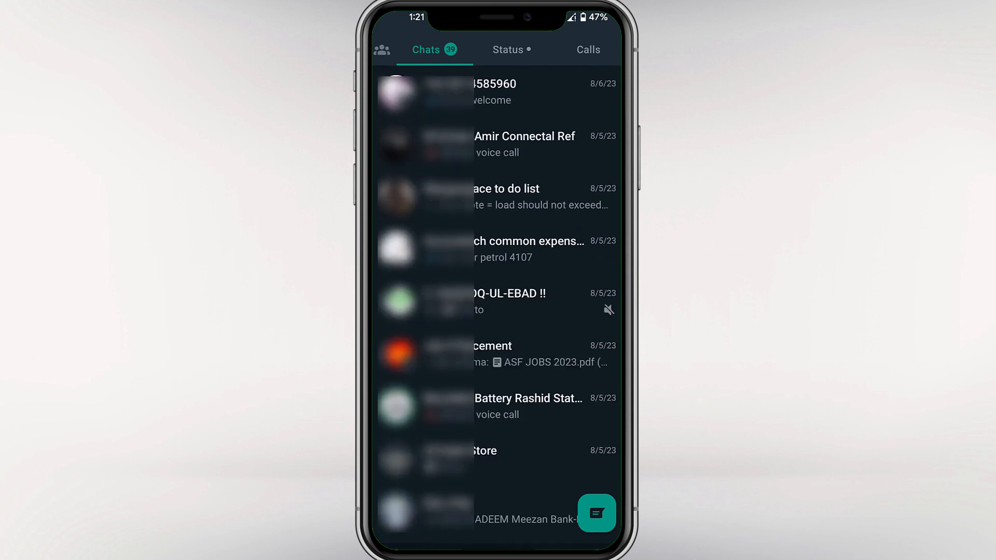
scroll("down", 3)
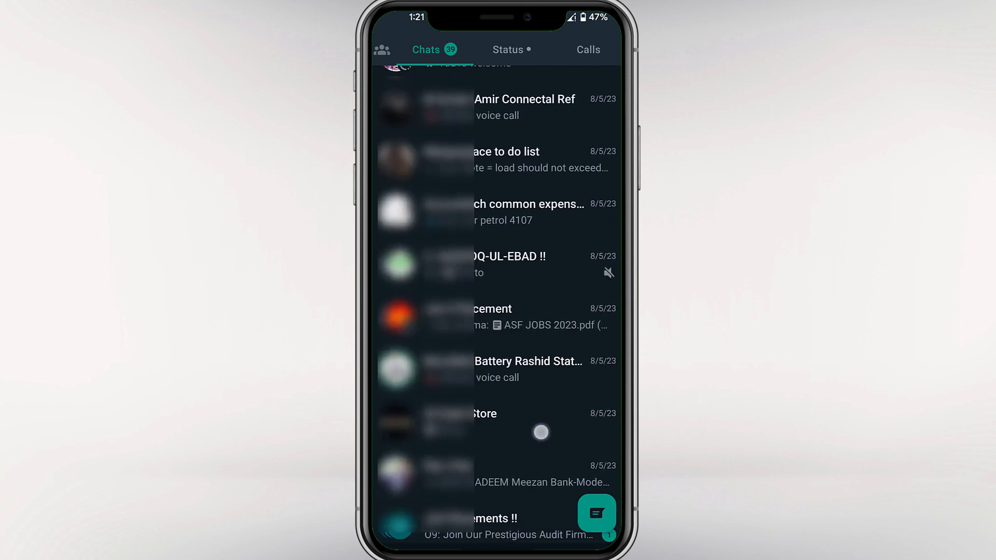
scroll("down", 3)
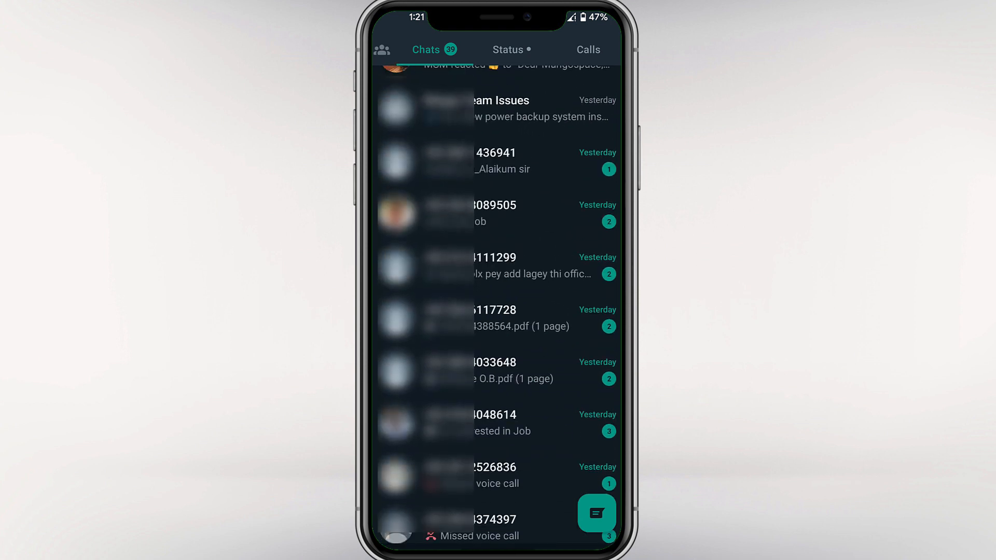
scroll("down", 3)
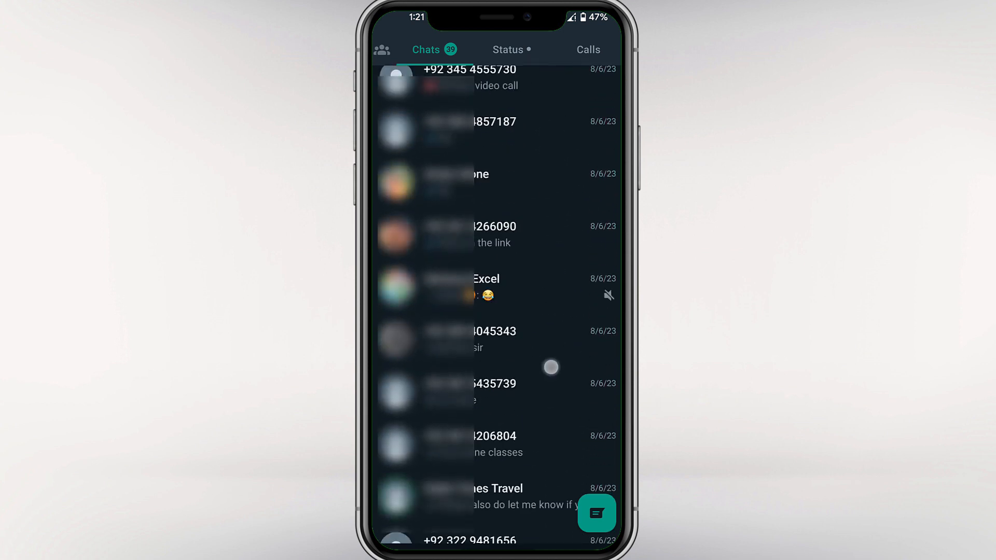
scroll("down", 3)
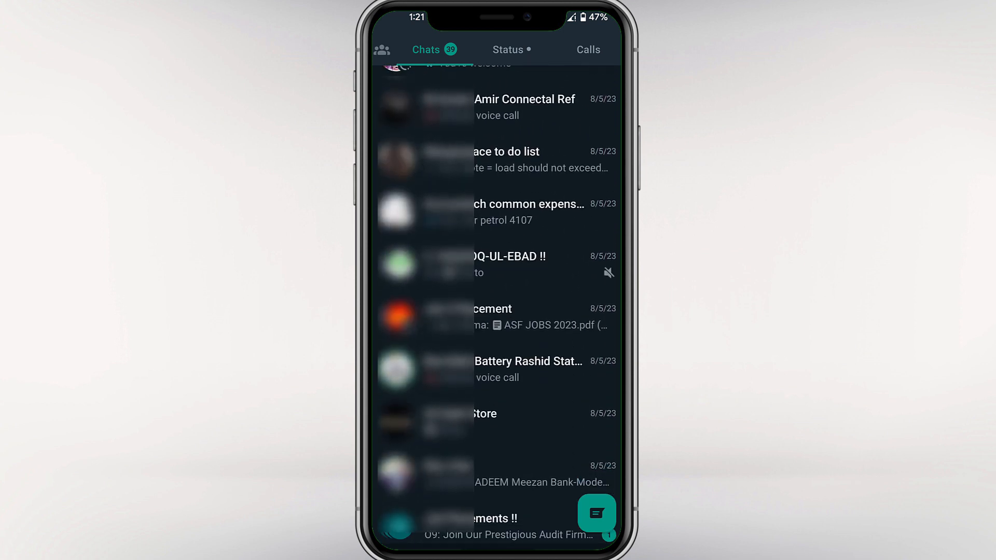
scroll("down", 3)
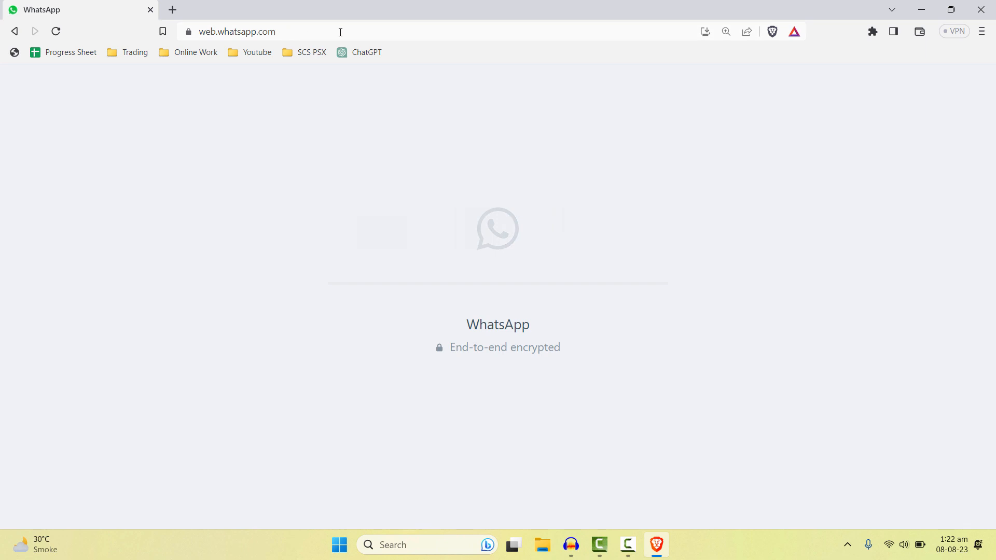
mouse_move(374, 27)
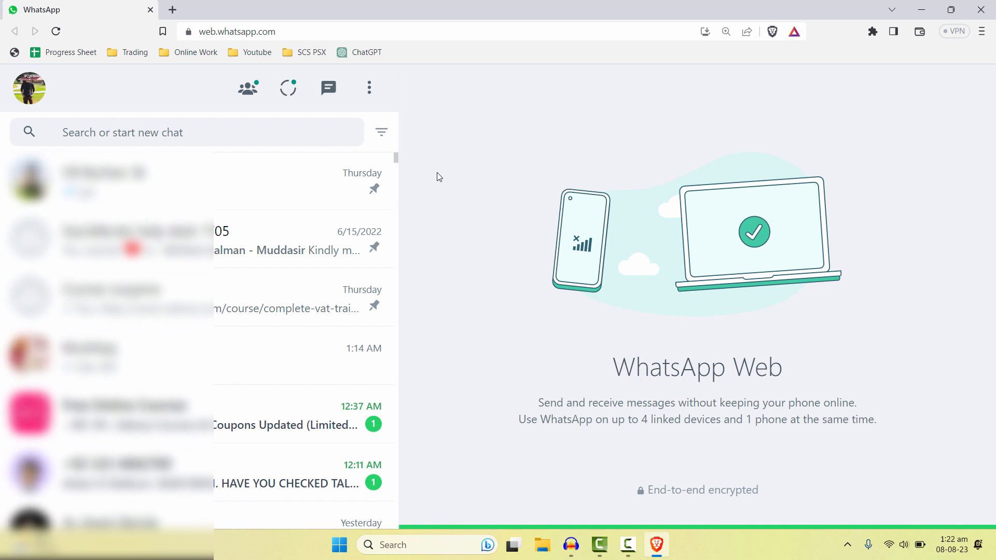
mouse_move(467, 174)
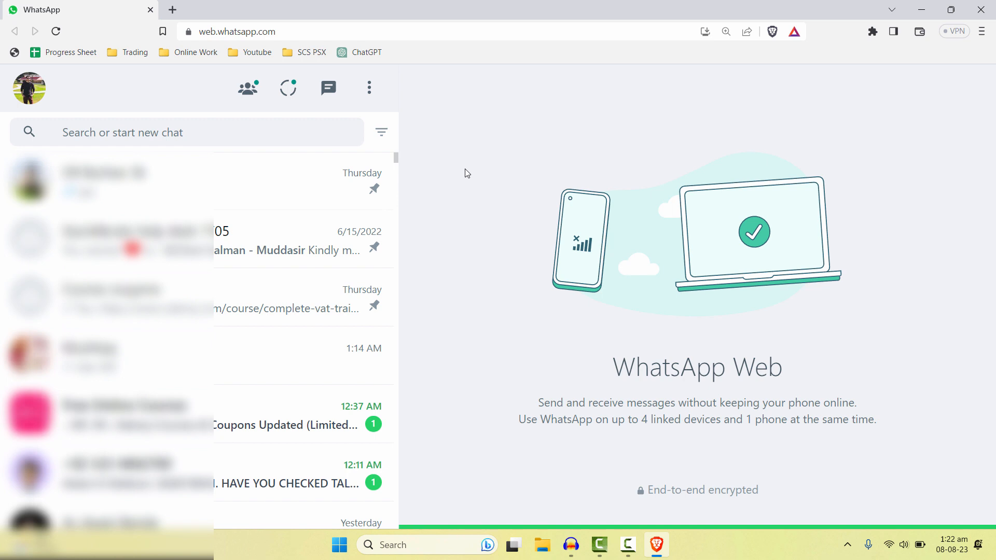
mouse_move(468, 171)
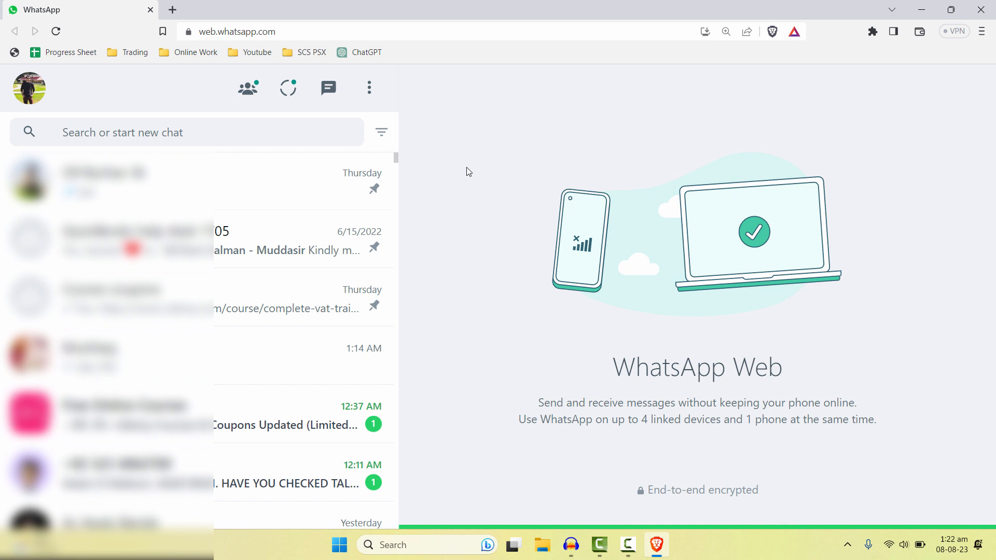
mouse_move(515, 187)
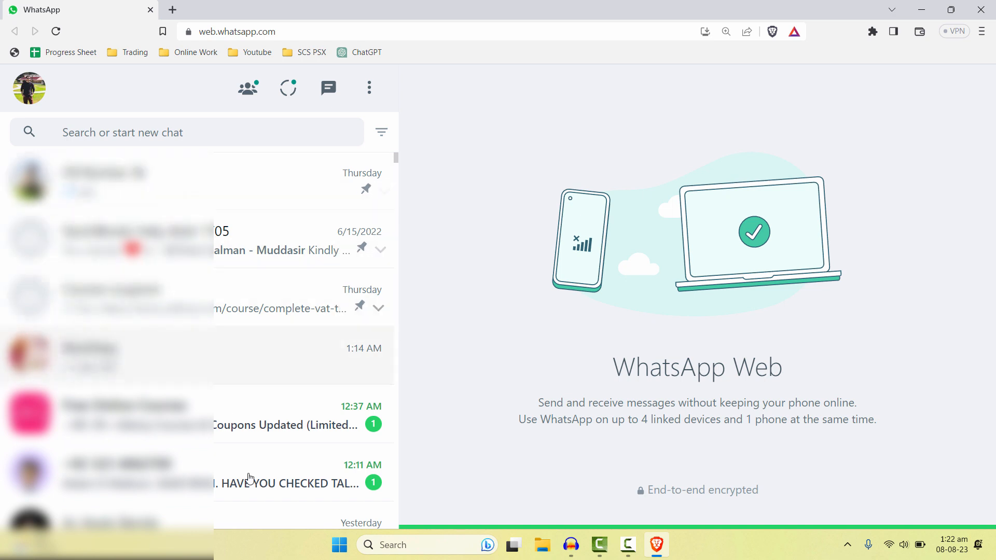
mouse_move(279, 291)
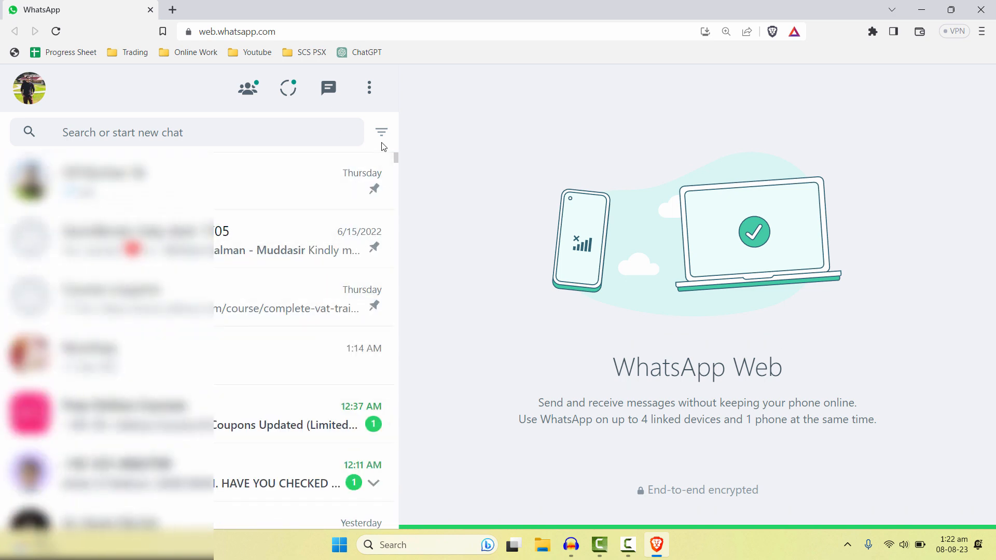
mouse_move(381, 132)
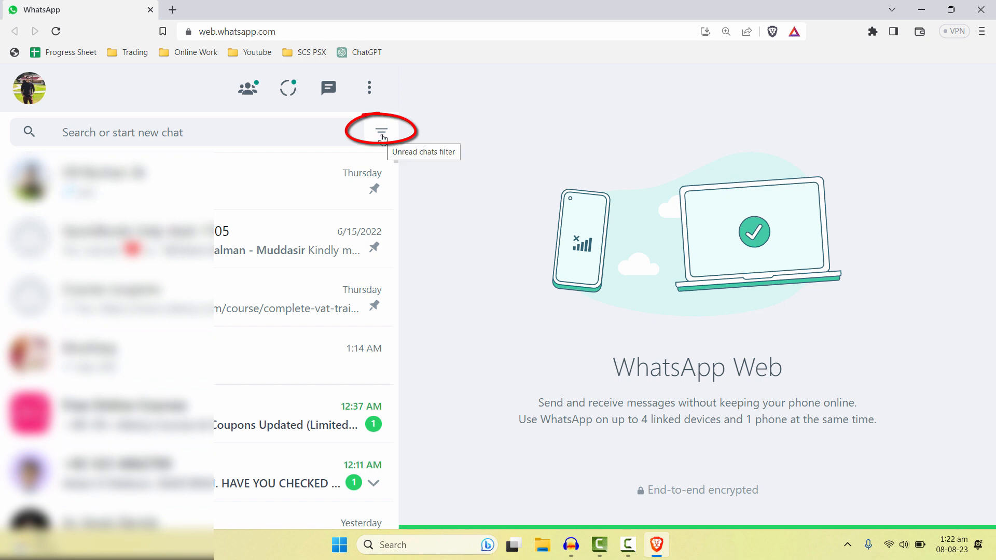
Turn on the Unread chats filter and open one of the listed unread conversations.
left_click(381, 132)
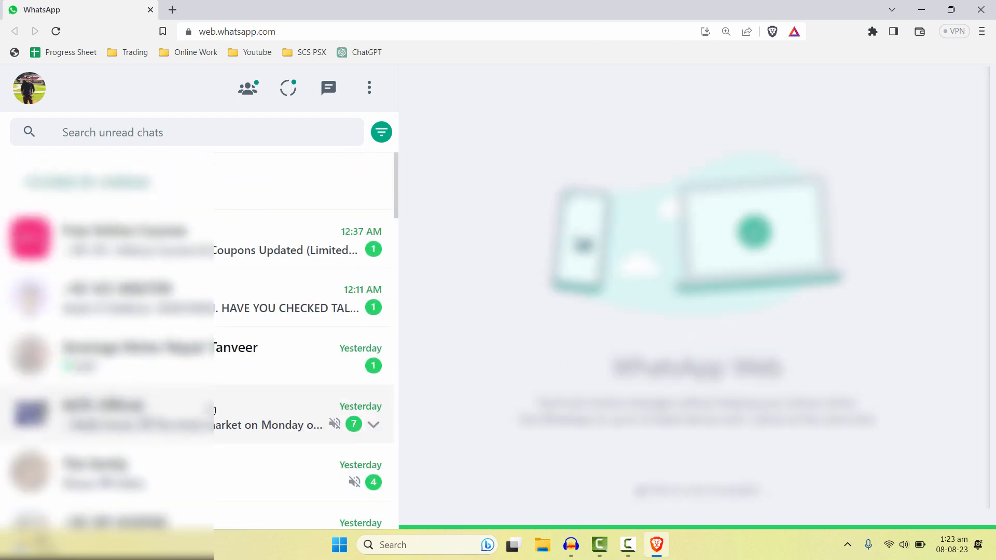
left_click(108, 356)
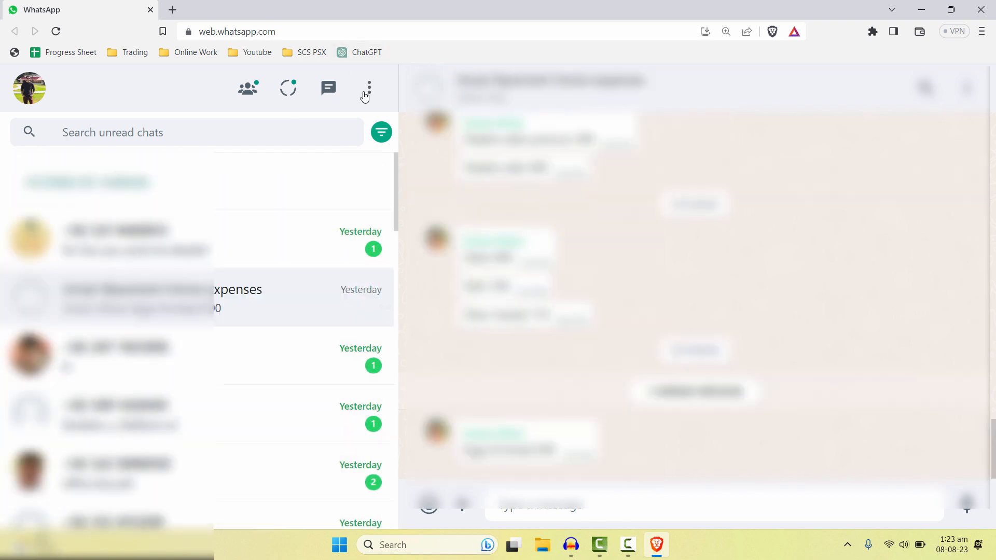
left_click(370, 87)
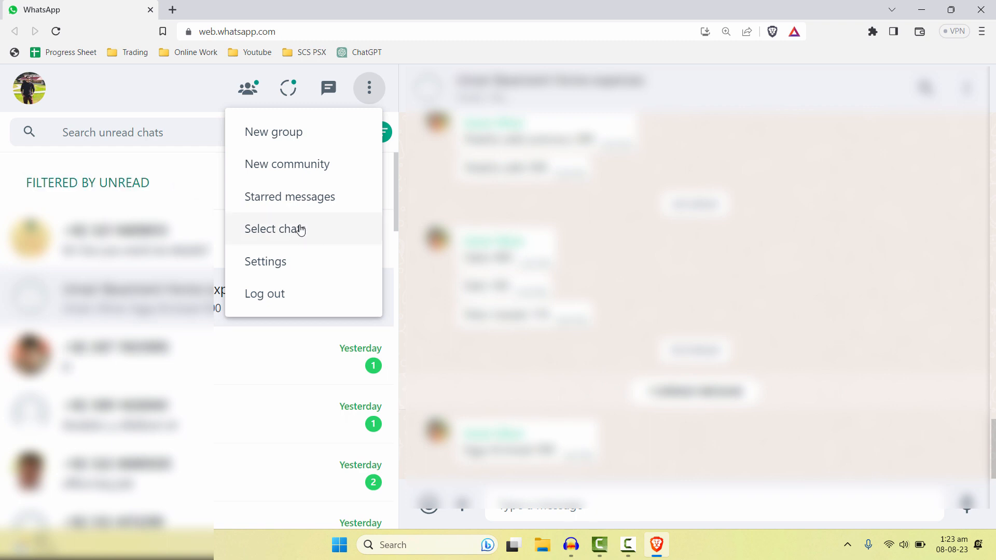
left_click(98, 168)
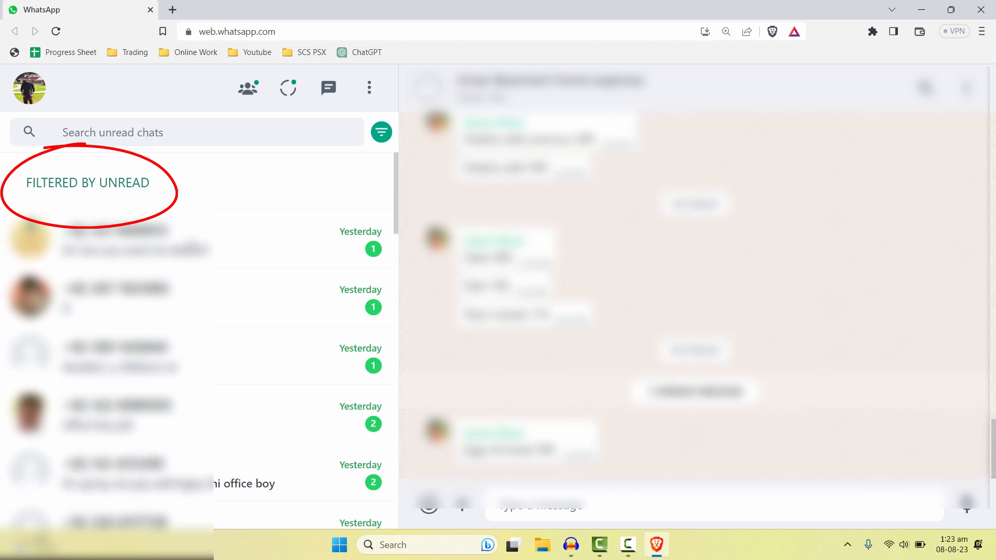
scroll("down", 3)
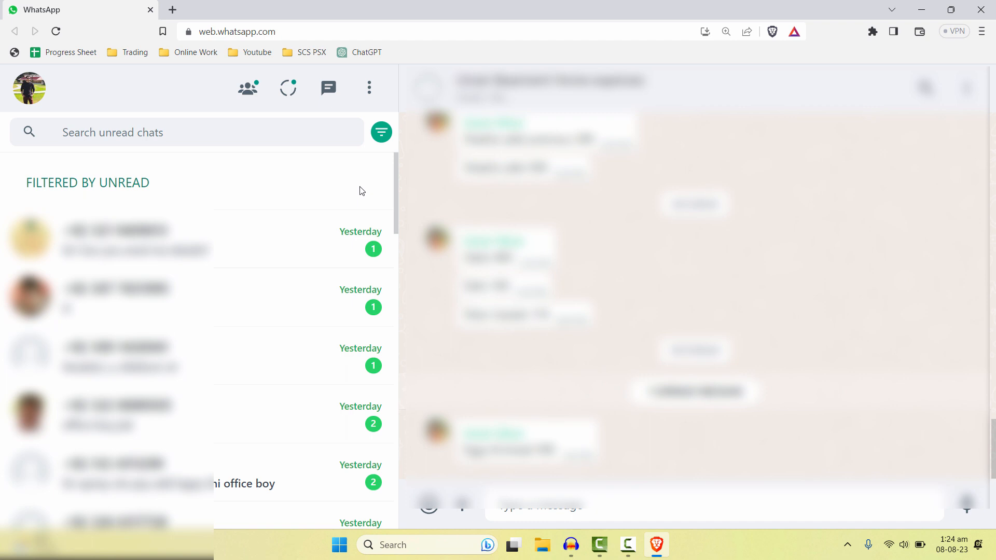
mouse_move(199, 181)
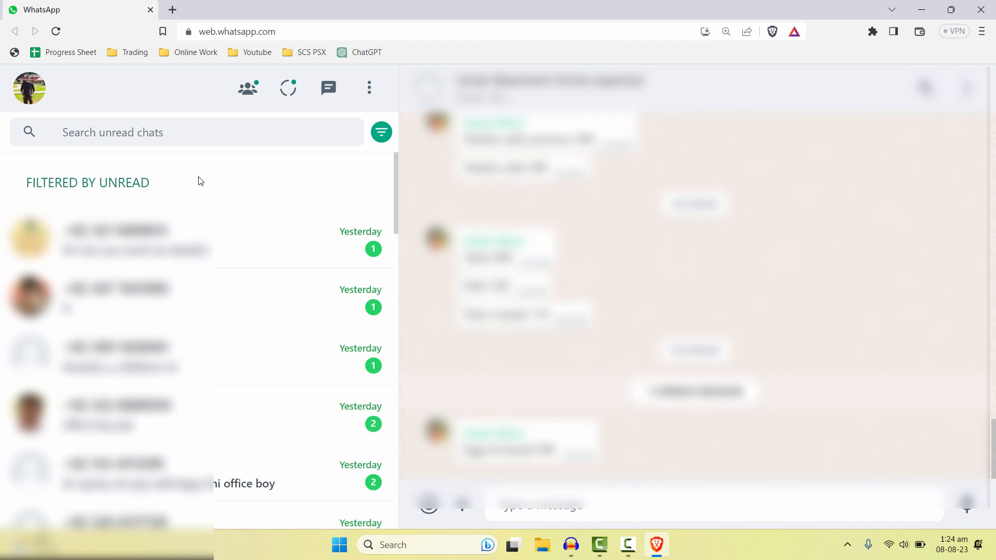
mouse_move(337, 186)
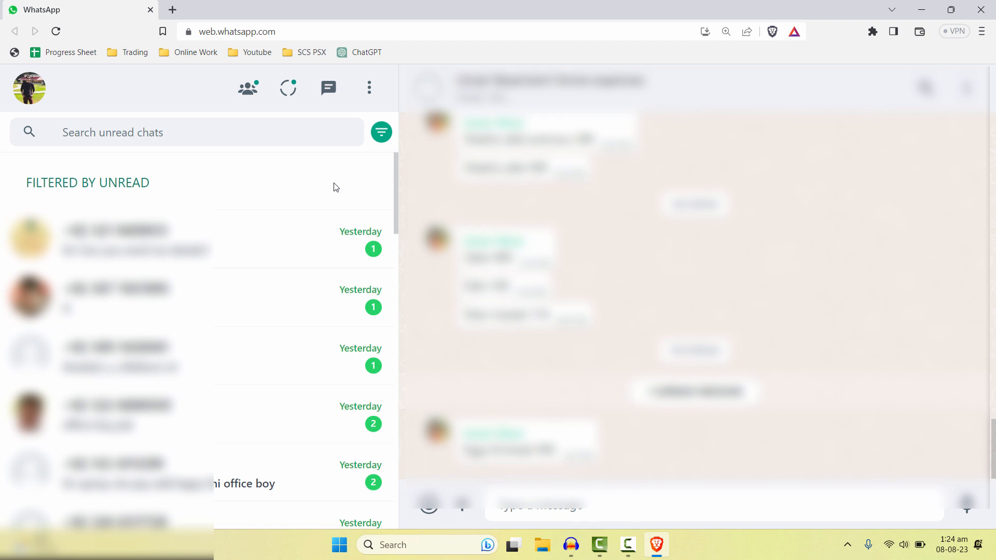